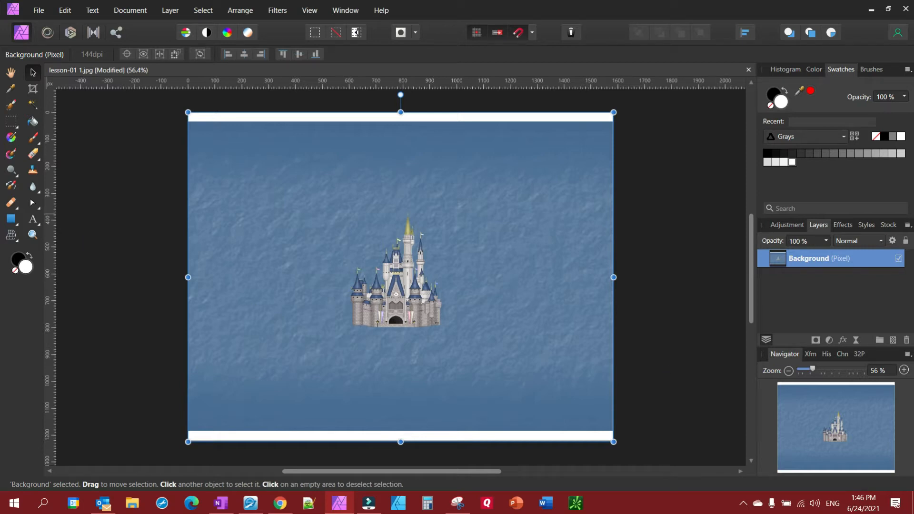
Marquee-select the castle block and drag it up-left, leaving a transparent hole behind.
click(10, 122)
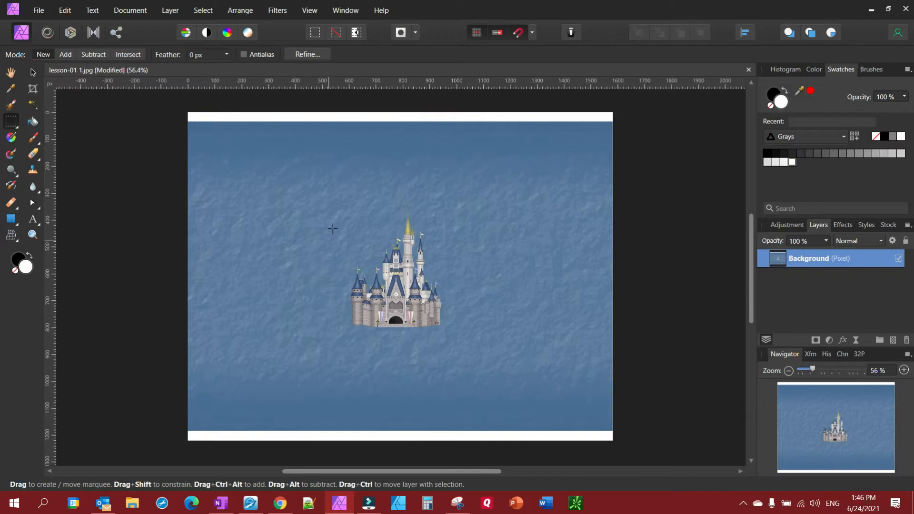
drag(332, 207, 464, 349)
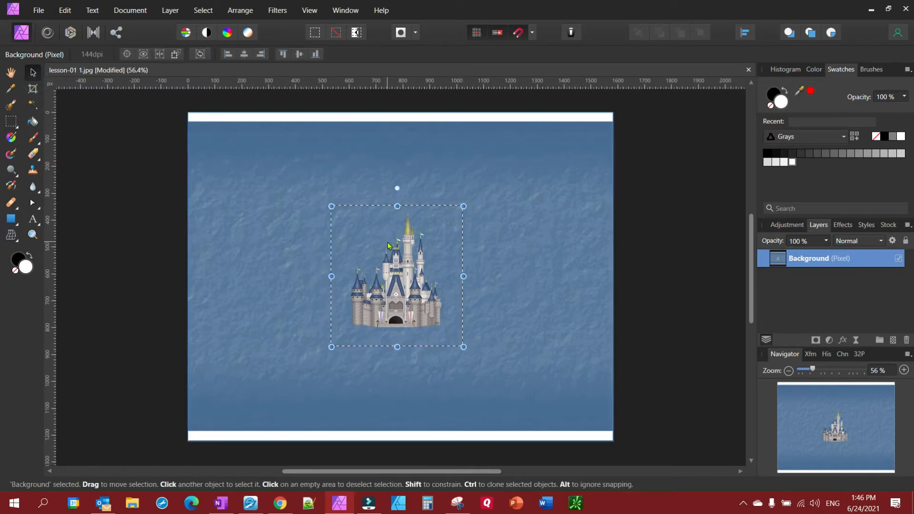
drag(397, 276, 294, 235)
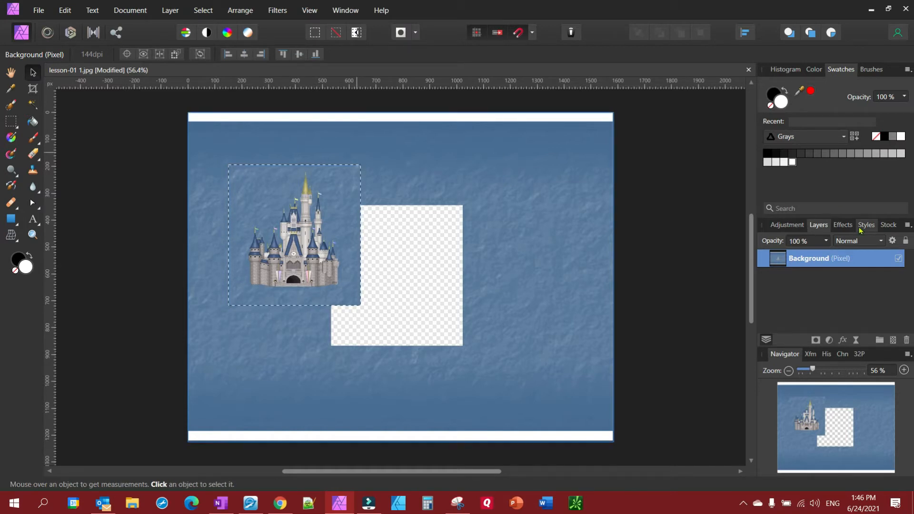
mouse_move(390, 272)
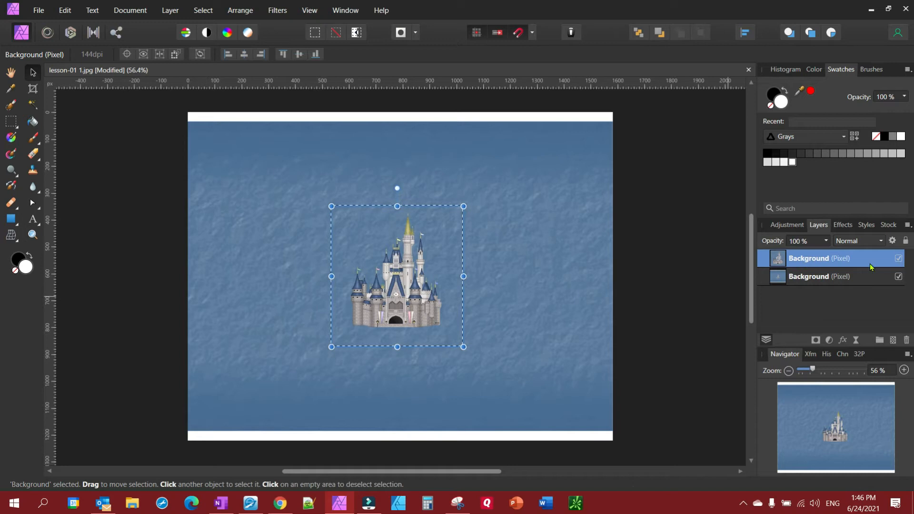
Select the duplicated castle layer and switch to the Move Tool to reposition it.
click(898, 278)
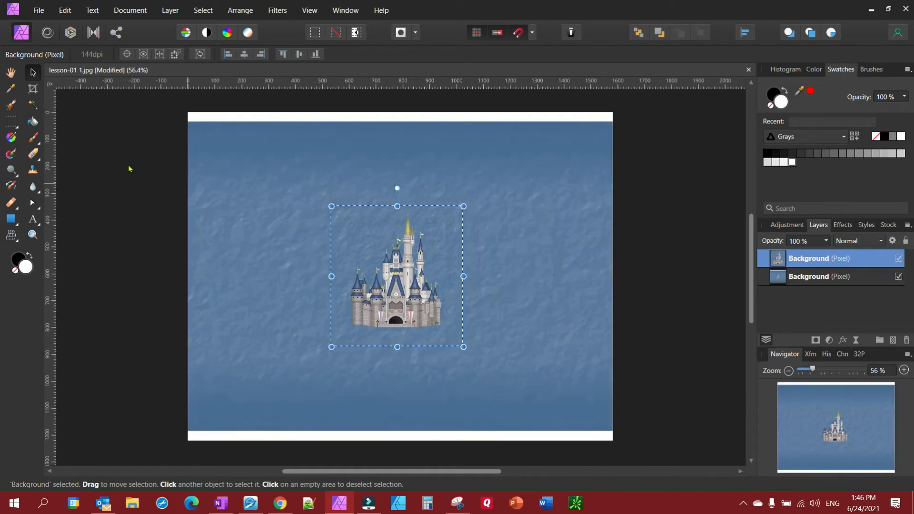
click(203, 10)
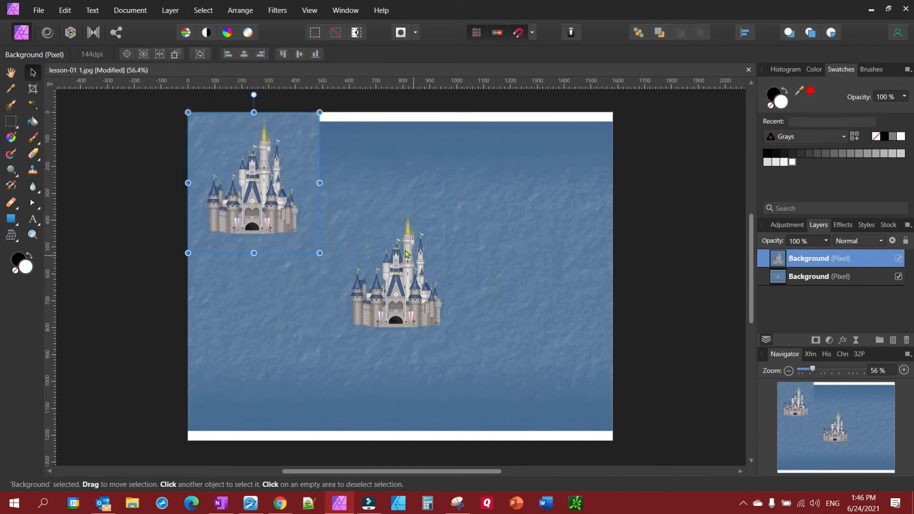
mouse_move(709, 290)
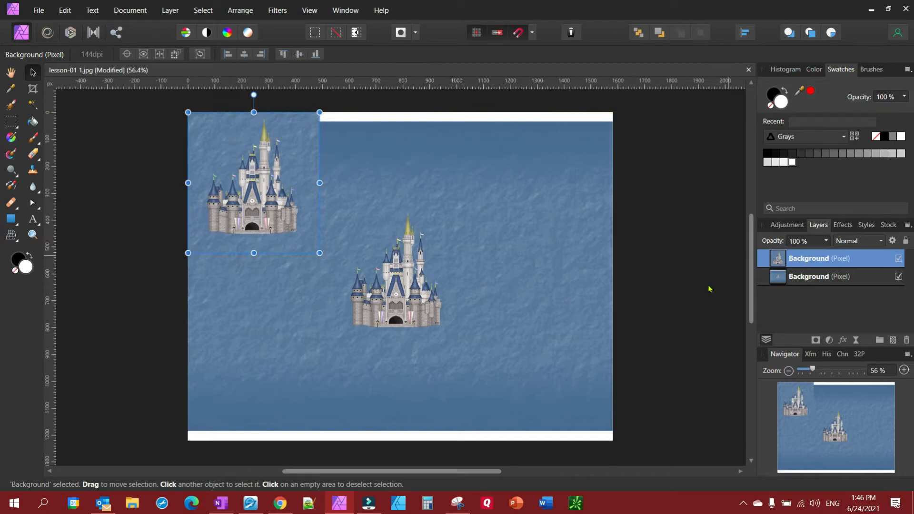
mouse_move(378, 276)
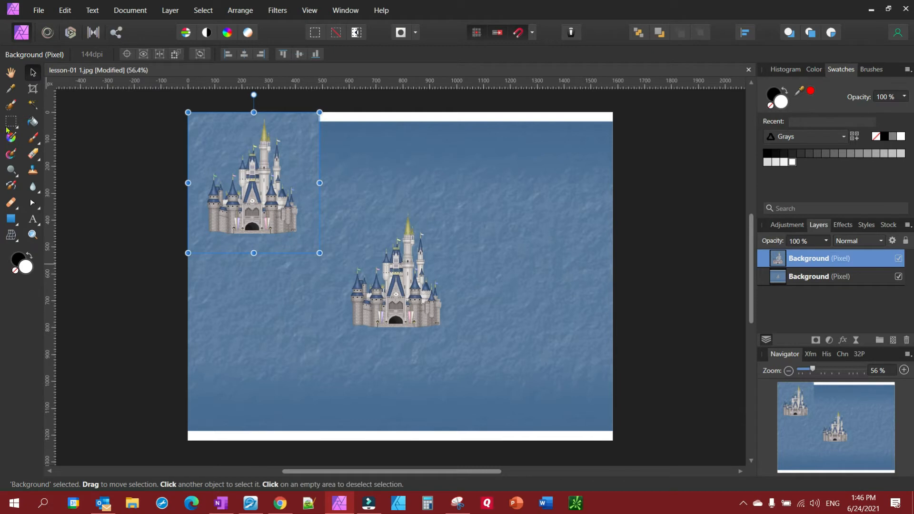
Select a horizontal water strip below the castle and duplicate it onto its own layer.
click(11, 121)
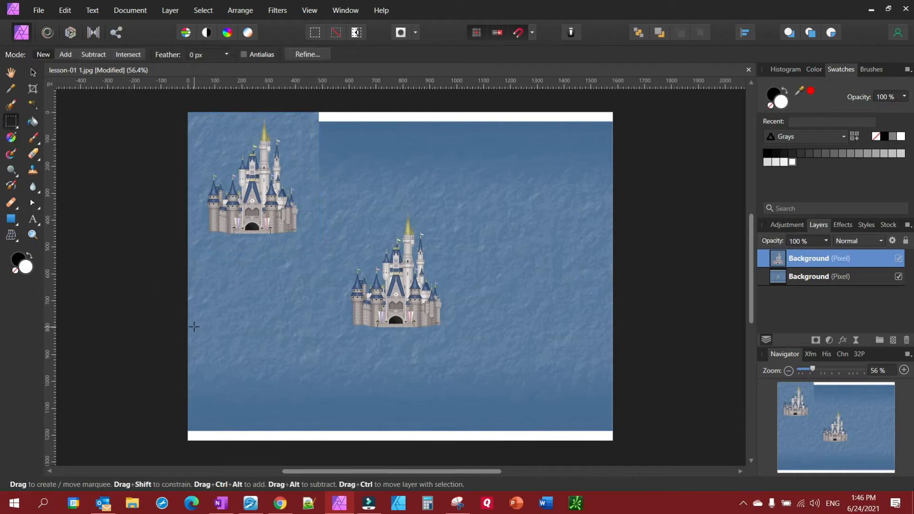
drag(194, 327, 417, 368)
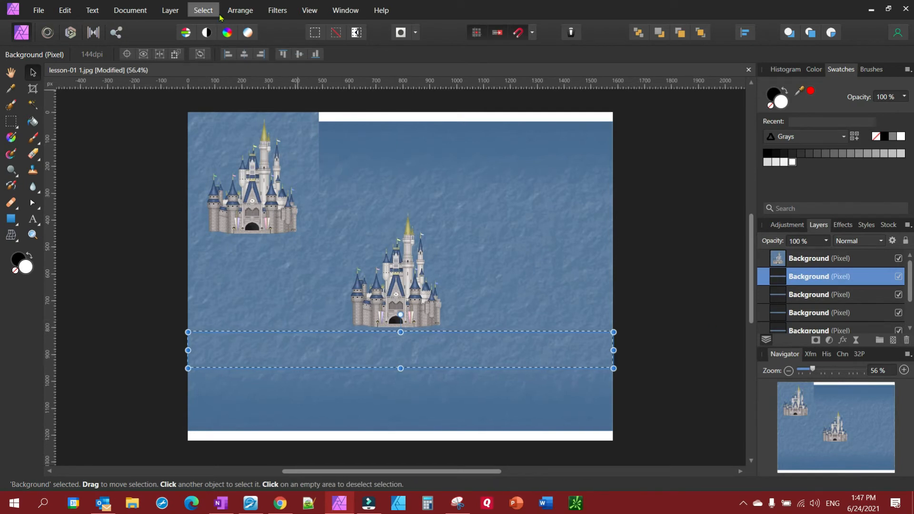
click(202, 10)
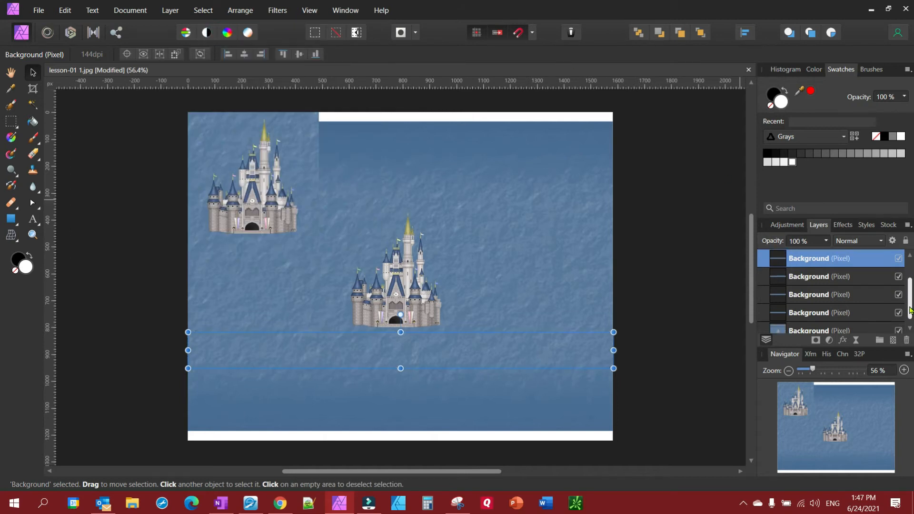
Choose a copied background strip layer in the Layers panel to drag over the castle's spot.
click(822, 276)
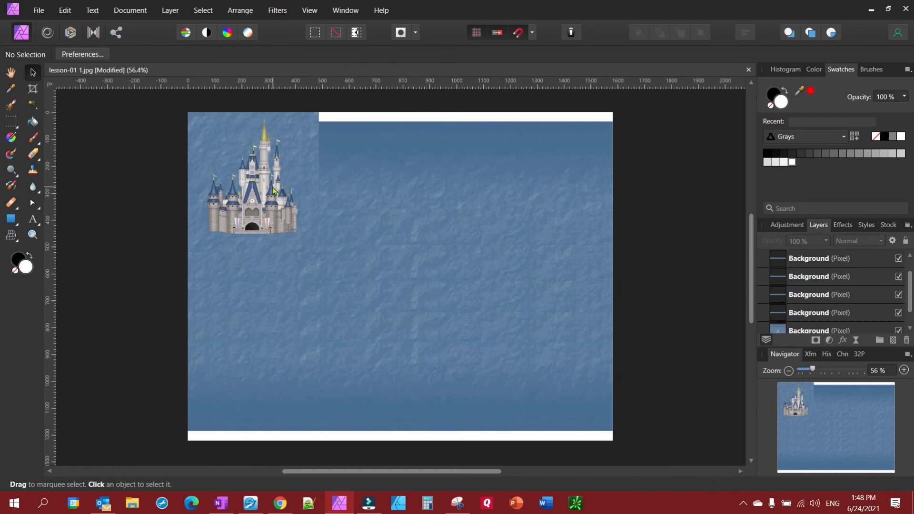
Drag the castle copy from the top-left corner down and across to right of centre.
click(272, 187)
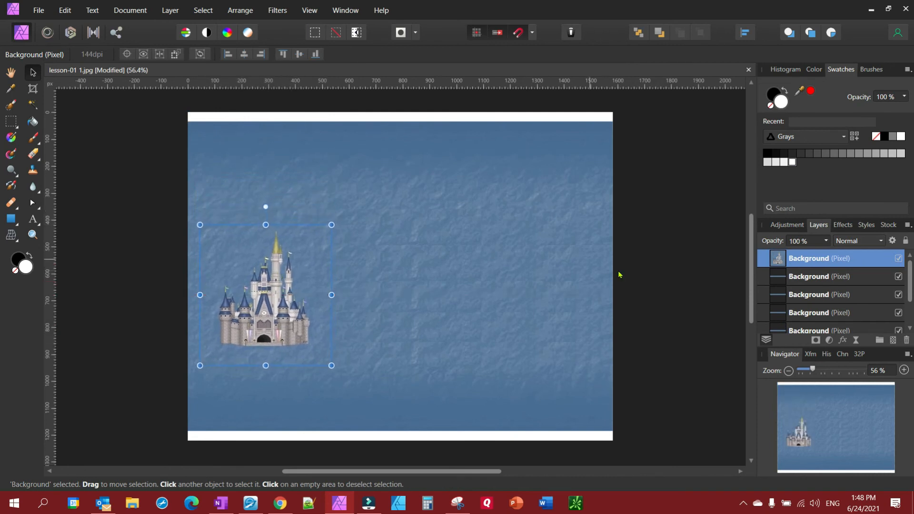
drag(266, 294, 316, 314)
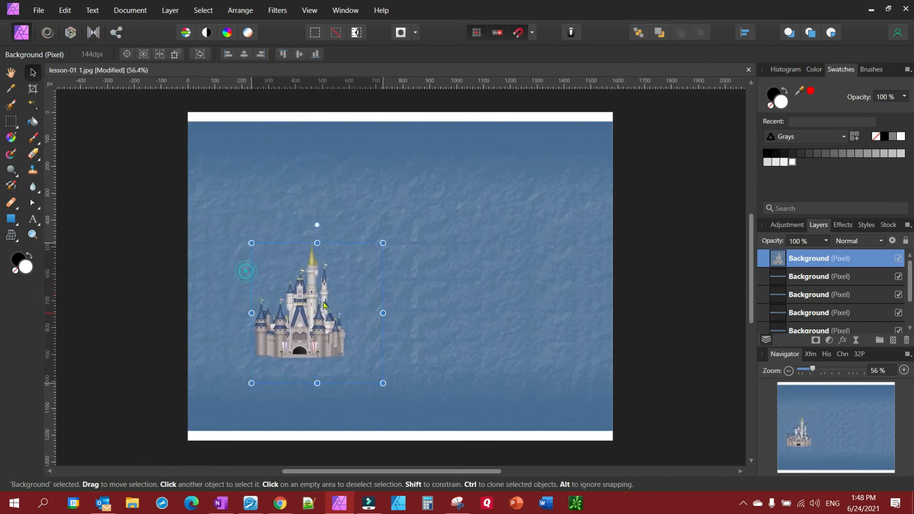
drag(316, 314, 530, 298)
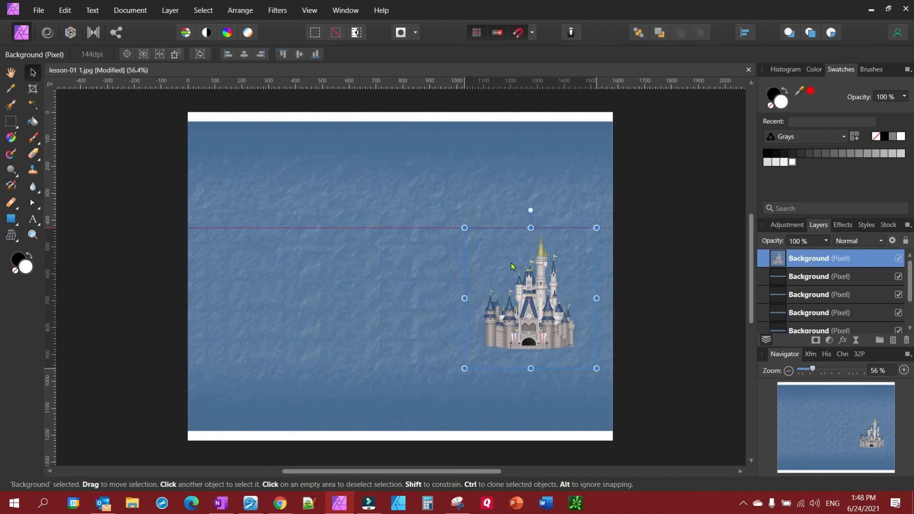